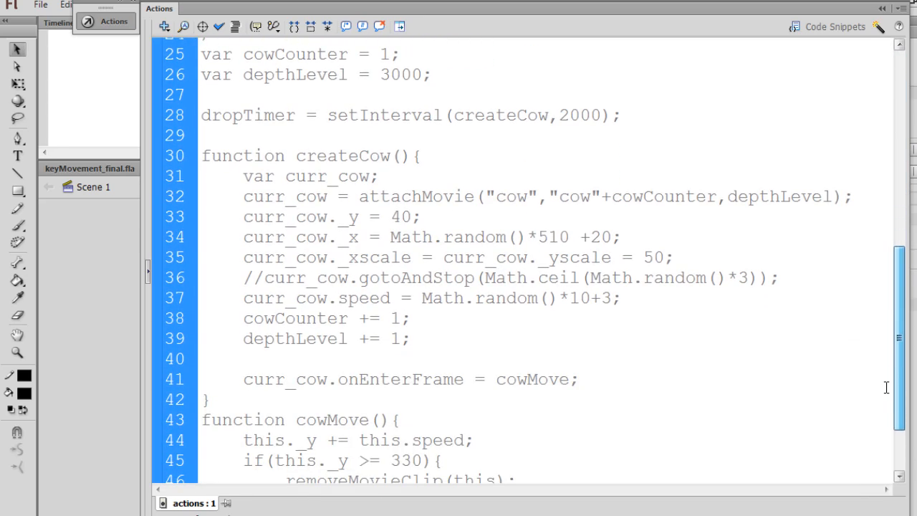
# - Add curr_cow._xscale = curr_cow._yscale = 50; inside createCow and test the movie
pyautogui.doubleClick(275, 258)
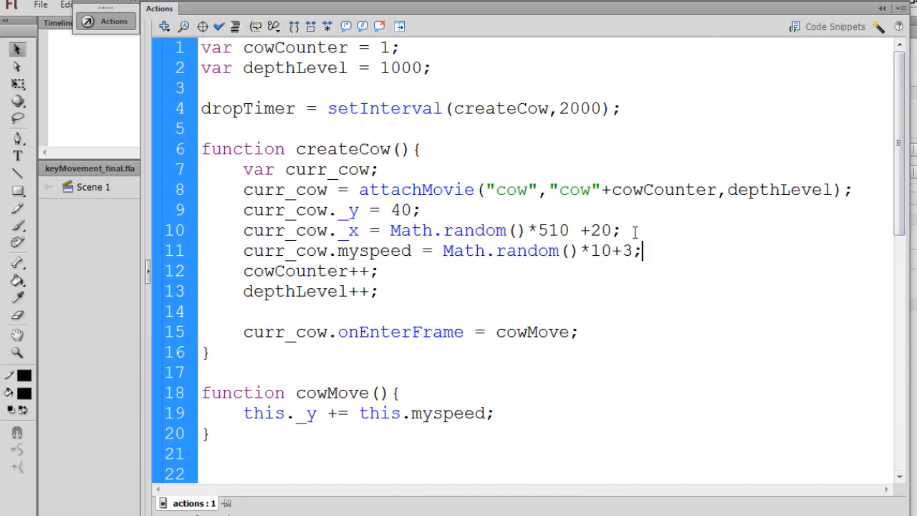
pyautogui.write('curr_cow._xscale = curr_cow._yscale = 50;')
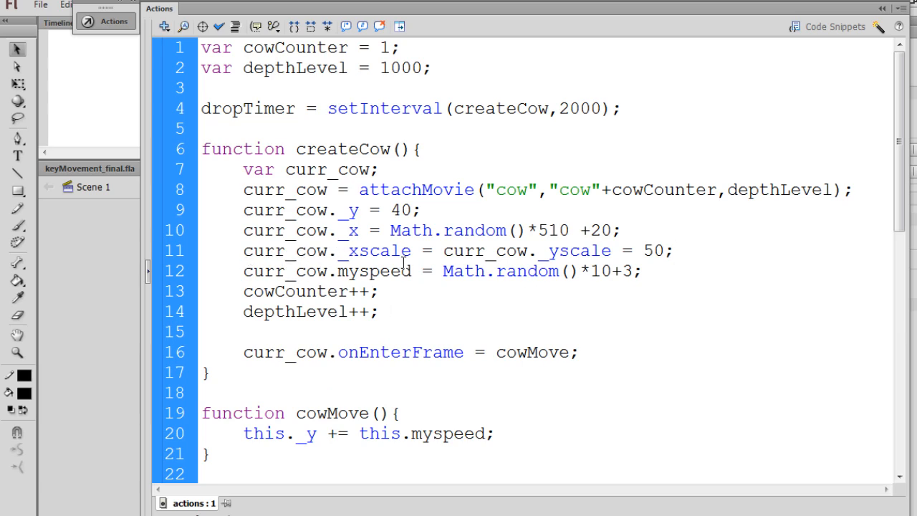
pyautogui.doubleClick(546, 251)
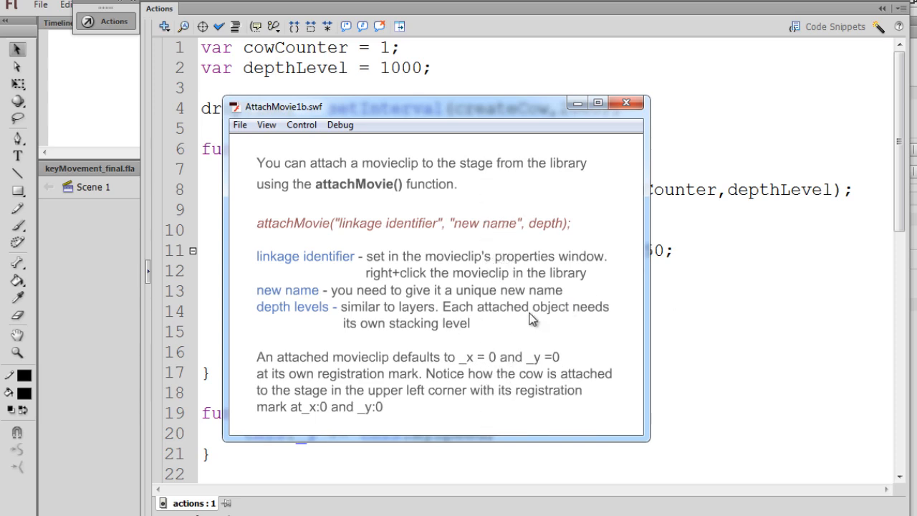
pyautogui.moveTo(367, 198)
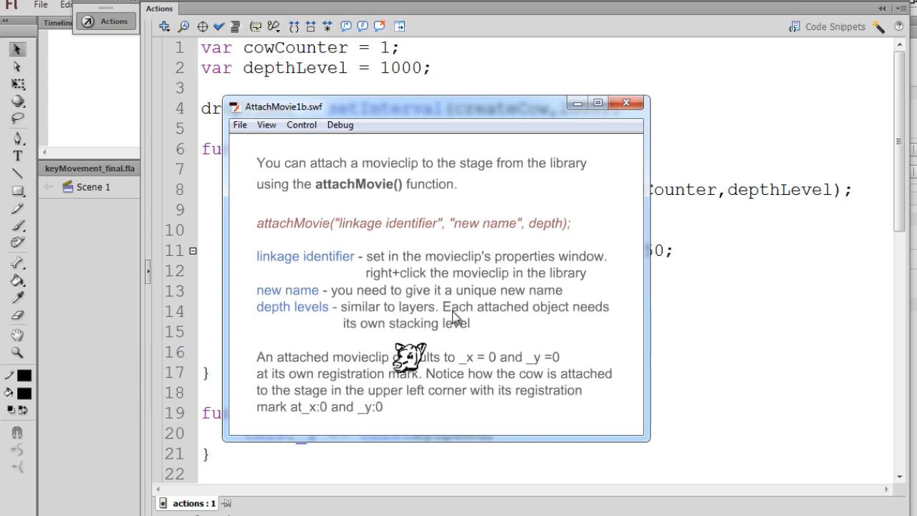
pyautogui.moveTo(633, 220)
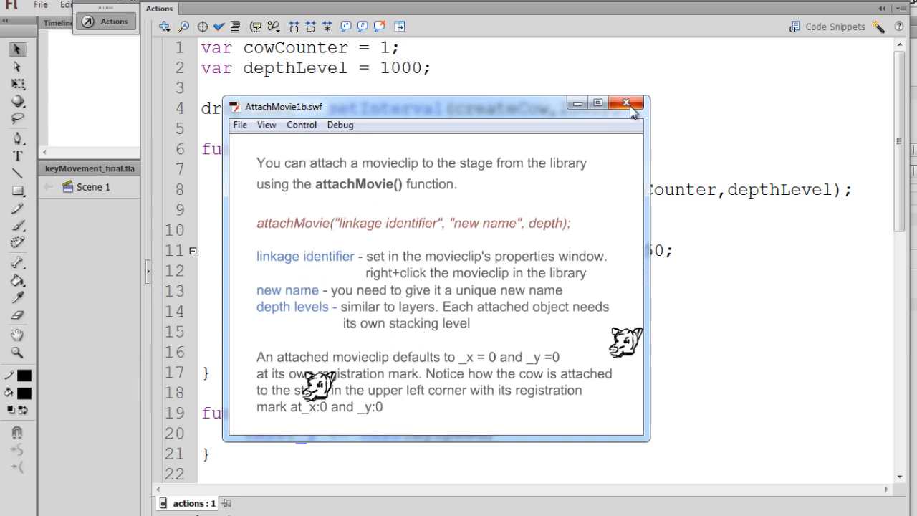
# - Add if(this._y >= 330){ removeMovieClip(this); } inside cowMove, reusing the older removal block
pyautogui.click(626, 103)
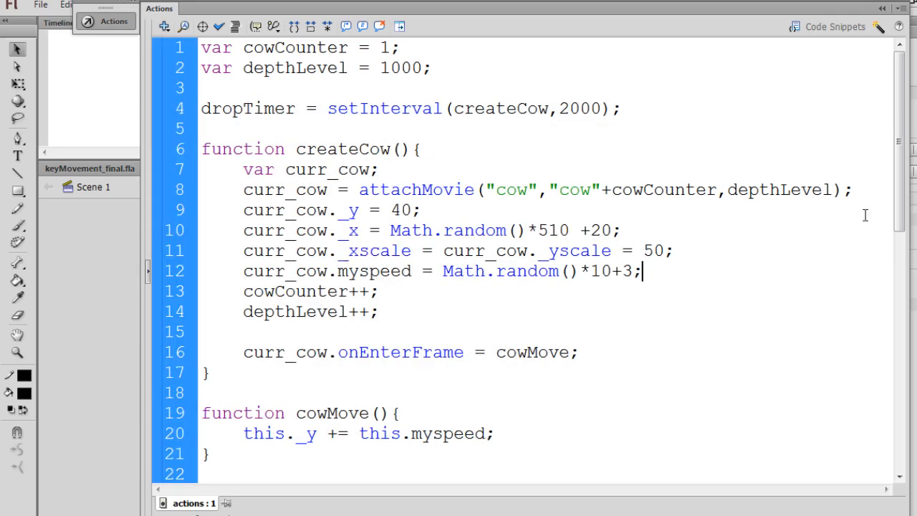
pyautogui.scroll(-3)
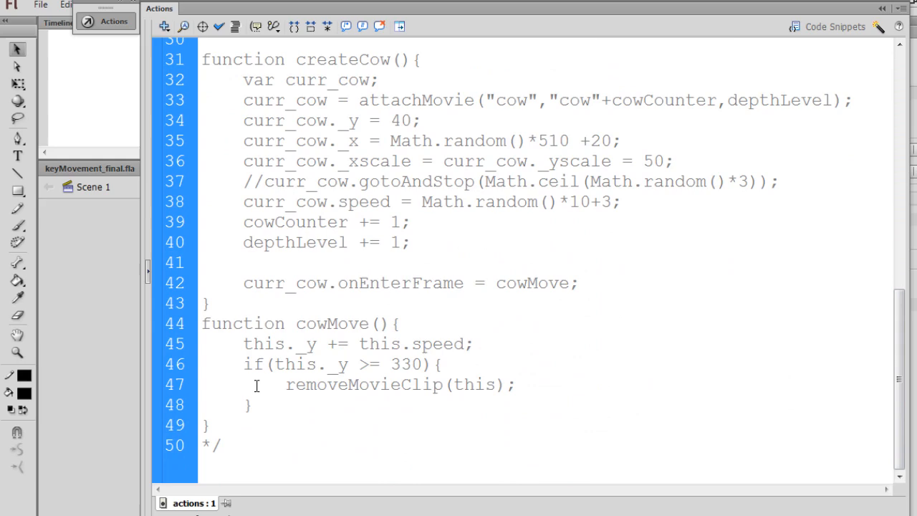
pyautogui.moveTo(243, 364); pyautogui.dragTo(252, 404)
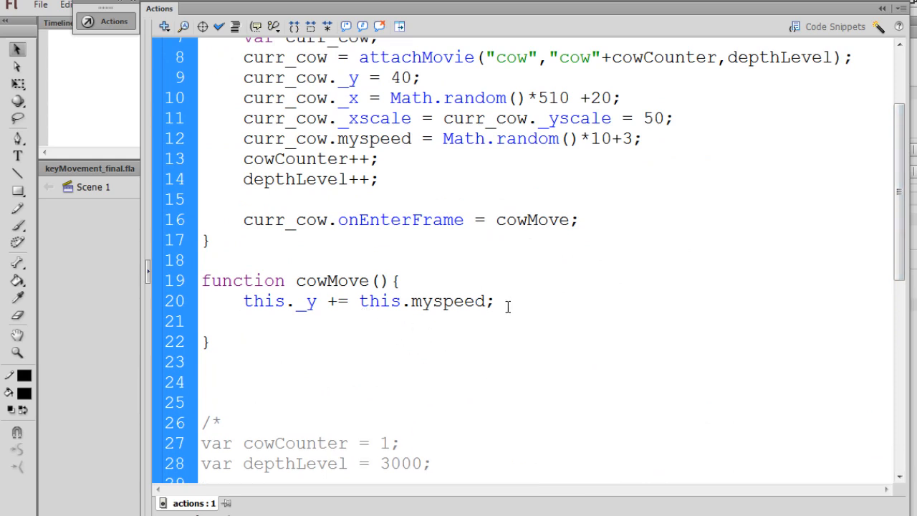
pyautogui.write('if(this._y >= 330){')
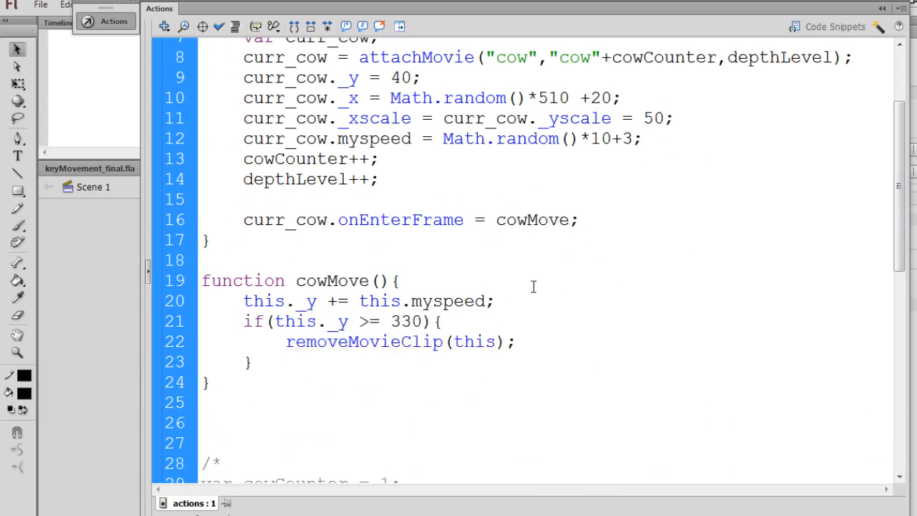
pyautogui.doubleClick(255, 321)
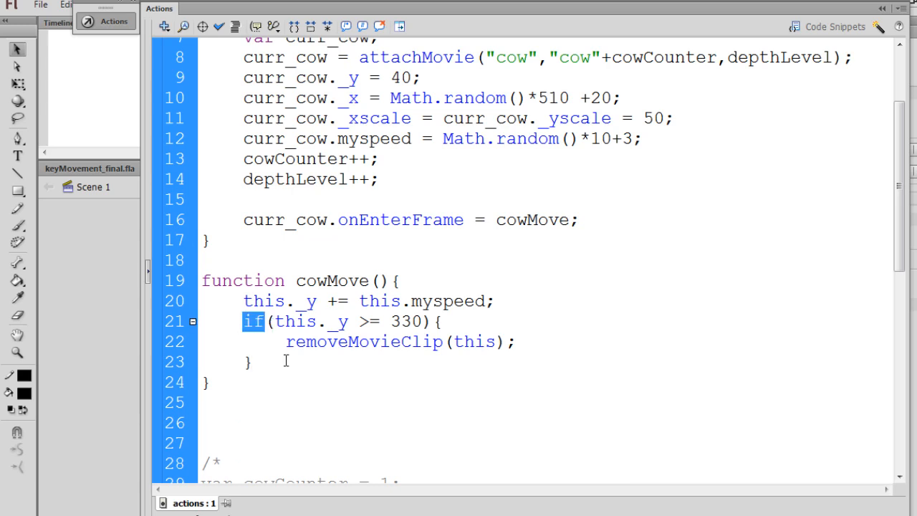
pyautogui.click(287, 321)
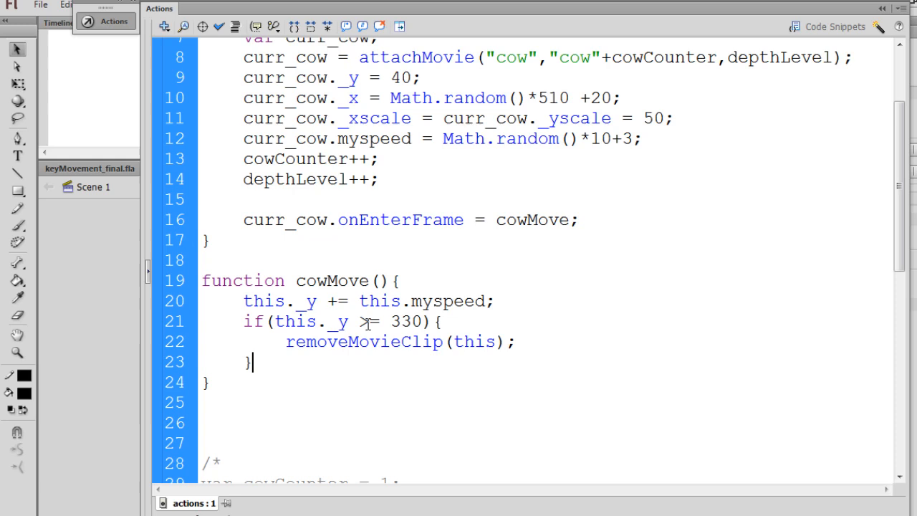
pyautogui.doubleClick(406, 321)
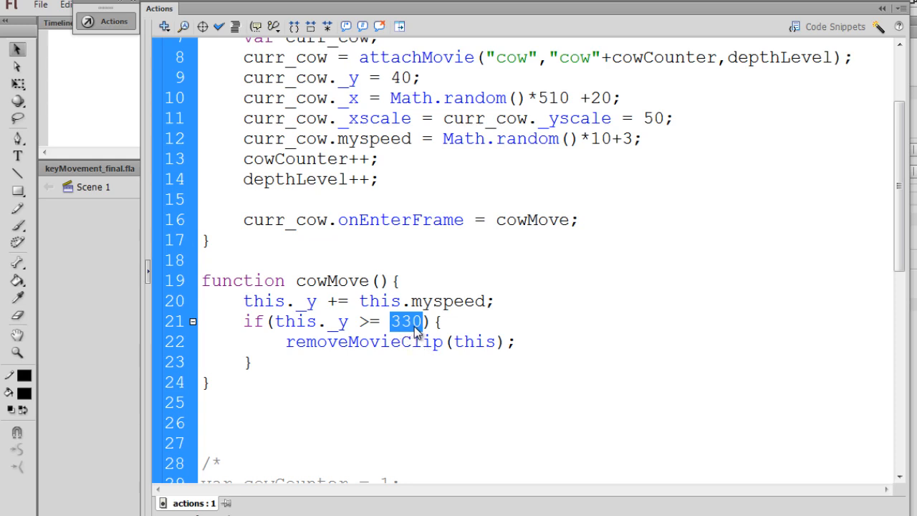
pyautogui.moveTo(398, 345)
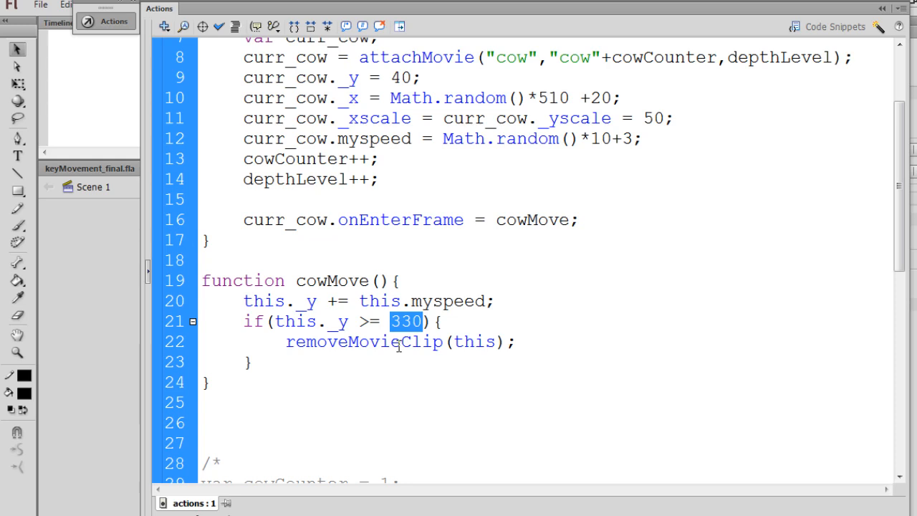
pyautogui.moveTo(423, 361)
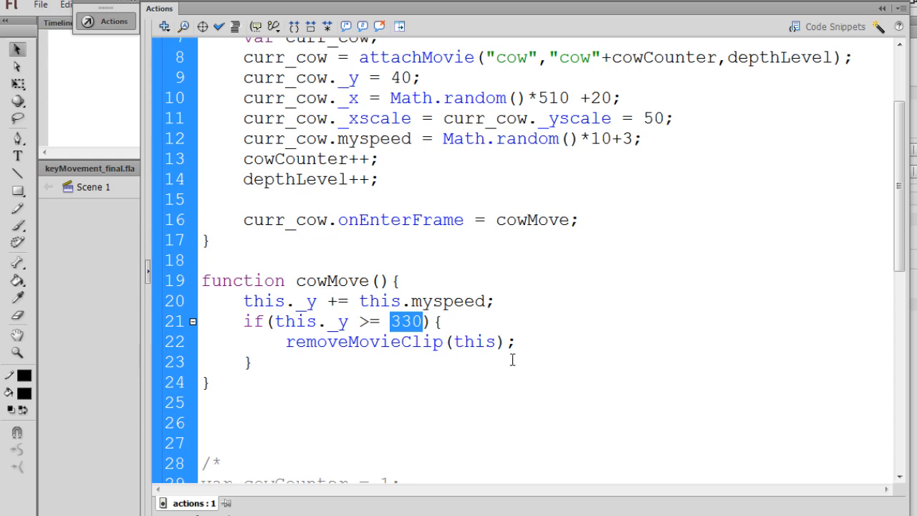
pyautogui.moveTo(373, 403)
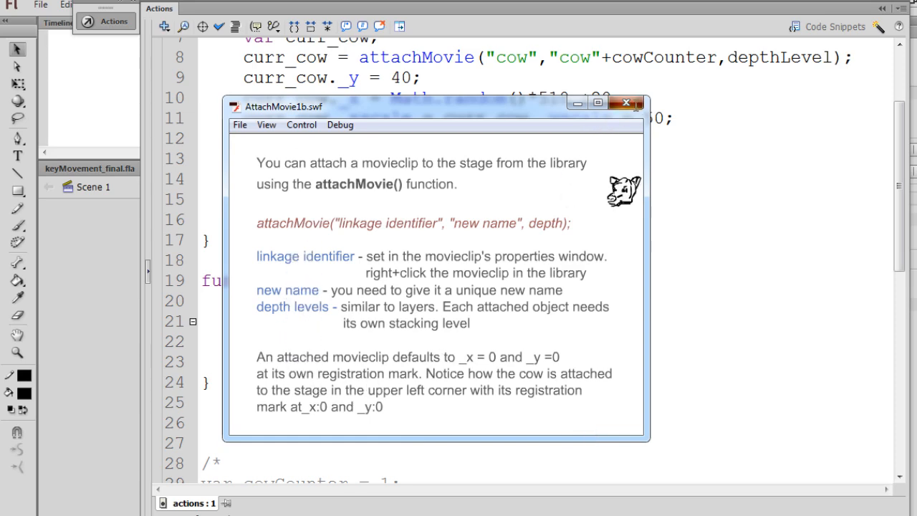
pyautogui.click(625, 103)
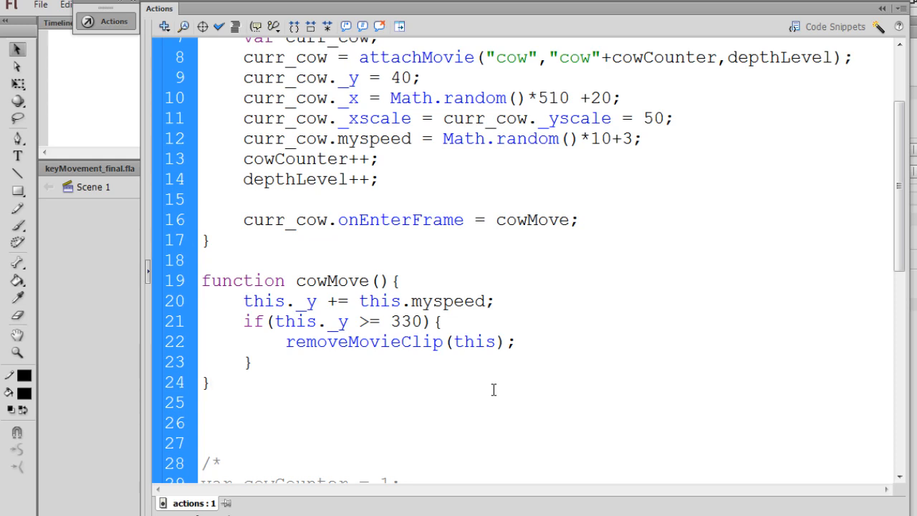
pyautogui.moveTo(424, 342)
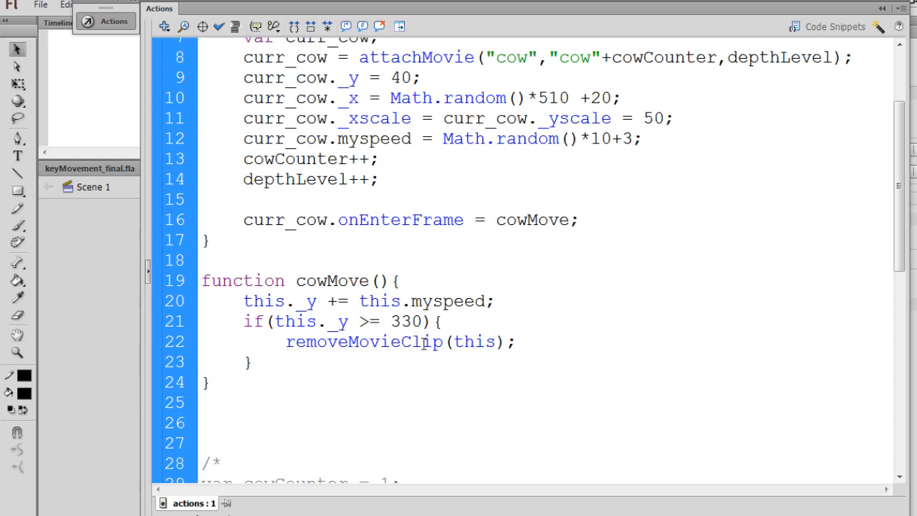
pyautogui.write('40')
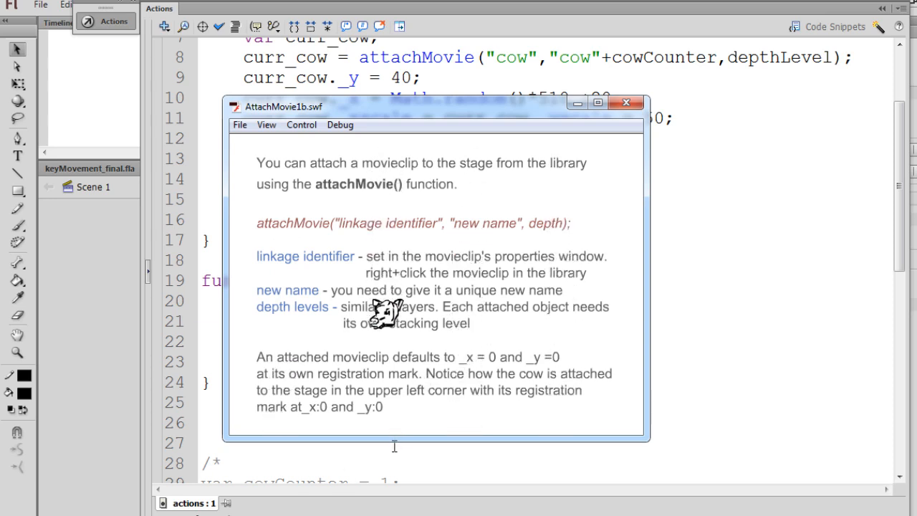
pyautogui.click(625, 103)
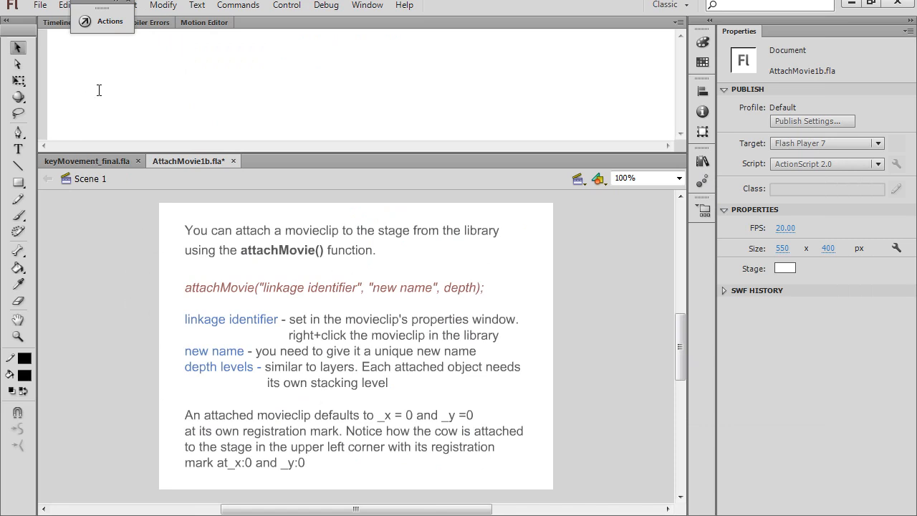
pyautogui.moveTo(89, 7)
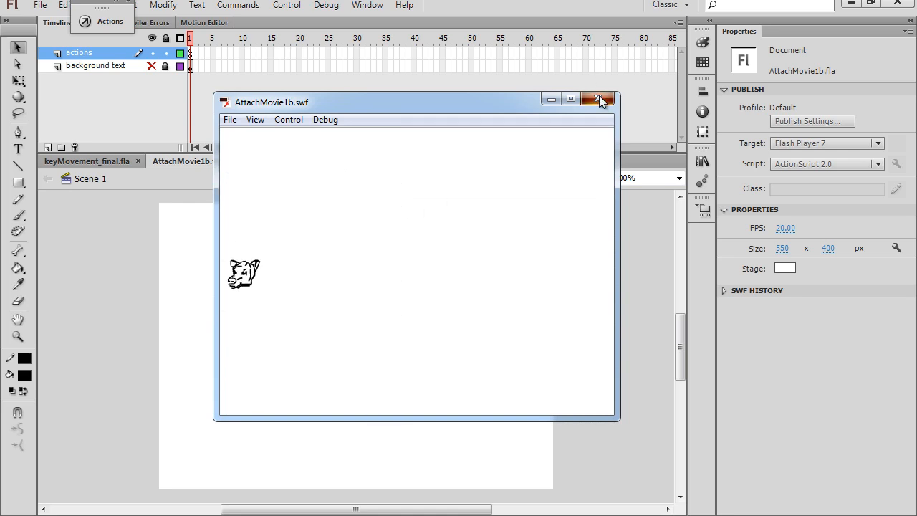
# - Close the preview and select the cowboy artwork on the keyMovement_final stage
pyautogui.click(600, 99)
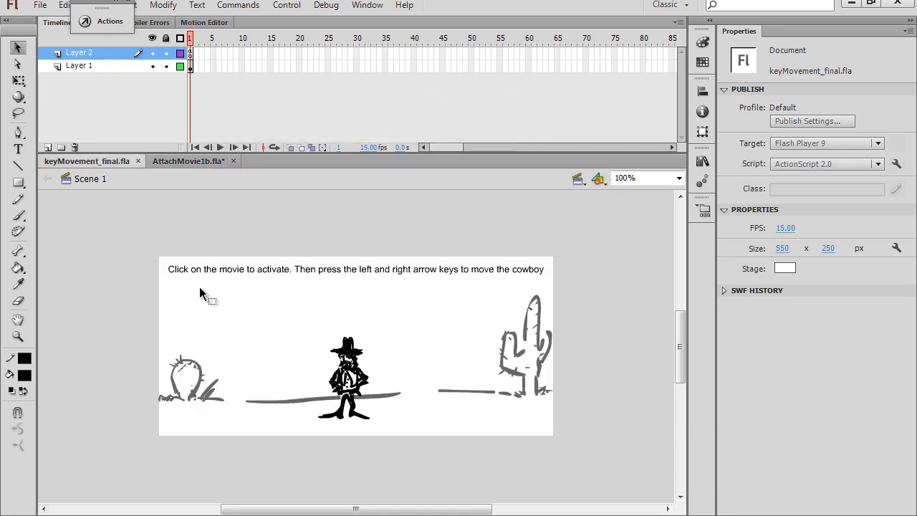
pyautogui.click(344, 379)
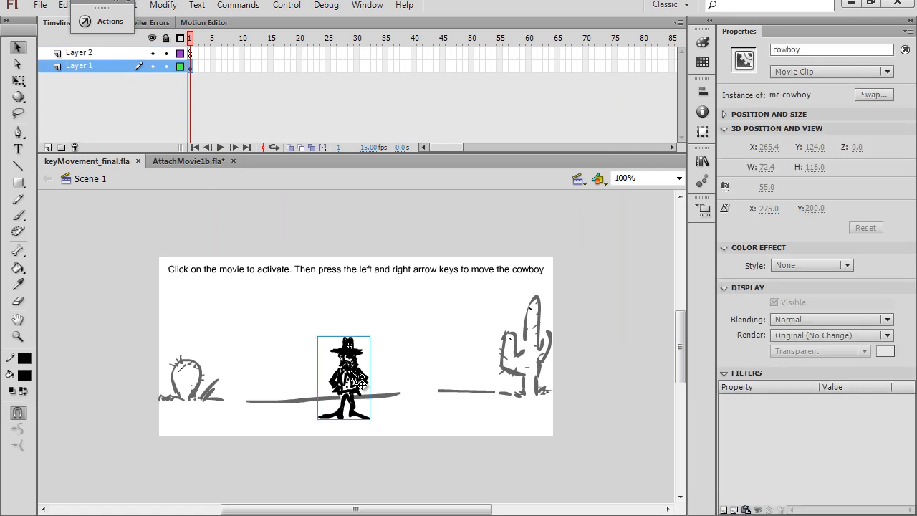
pyautogui.moveTo(207, 407)
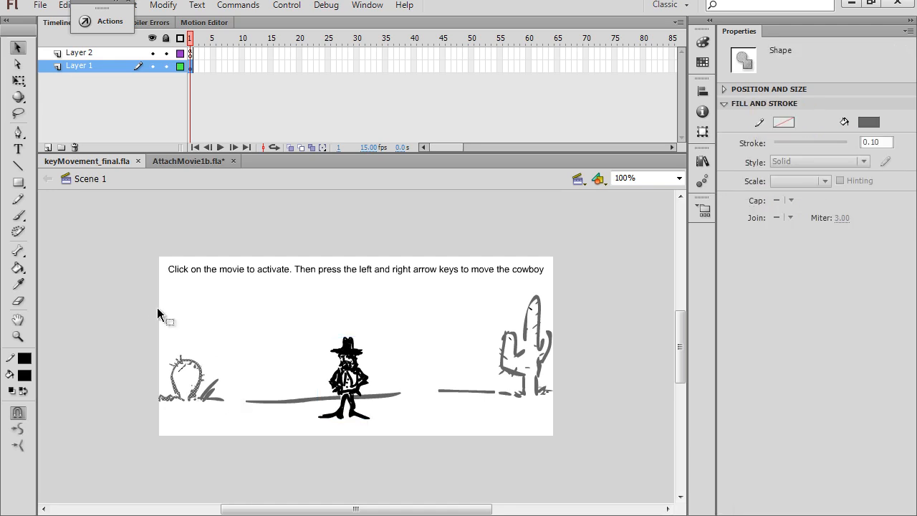
pyautogui.moveTo(131, 243)
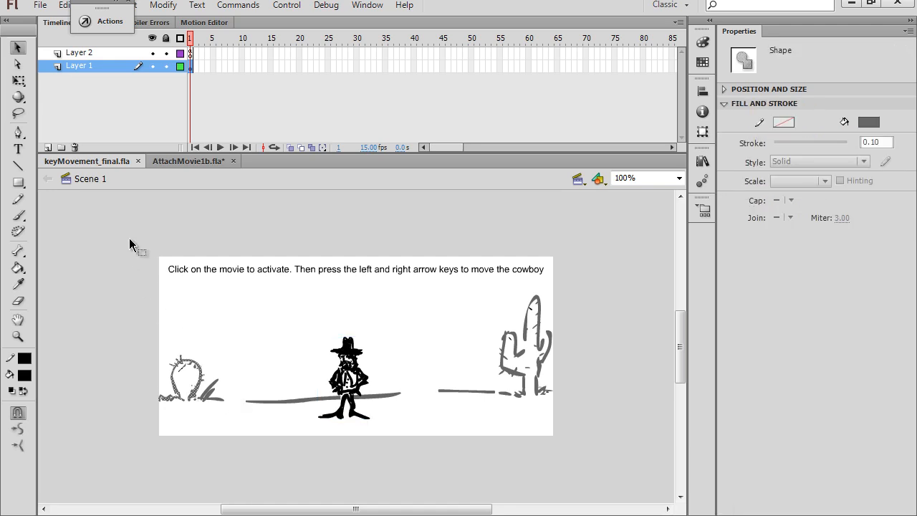
pyautogui.moveTo(605, 433)
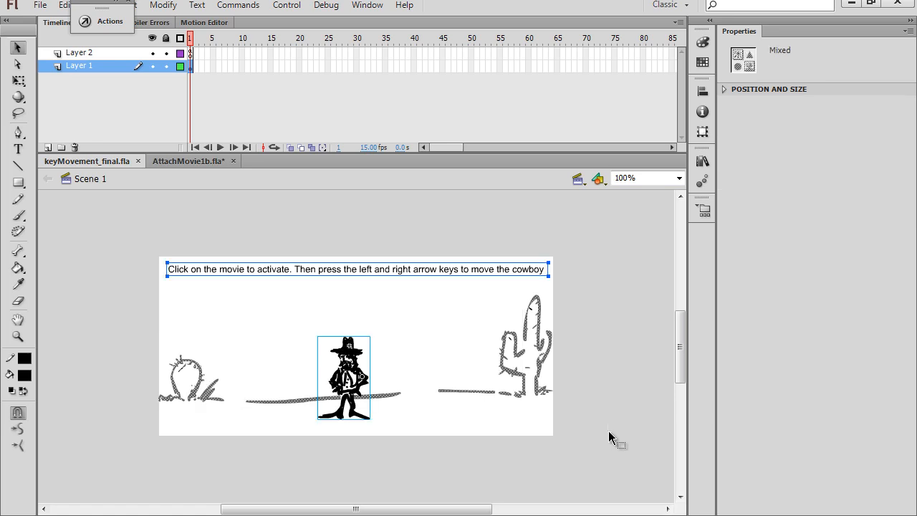
# - Paste the cowboy and scenery onto a new layer in AttachMovie1b, then return to keyMovement_final
pyautogui.click(189, 160)
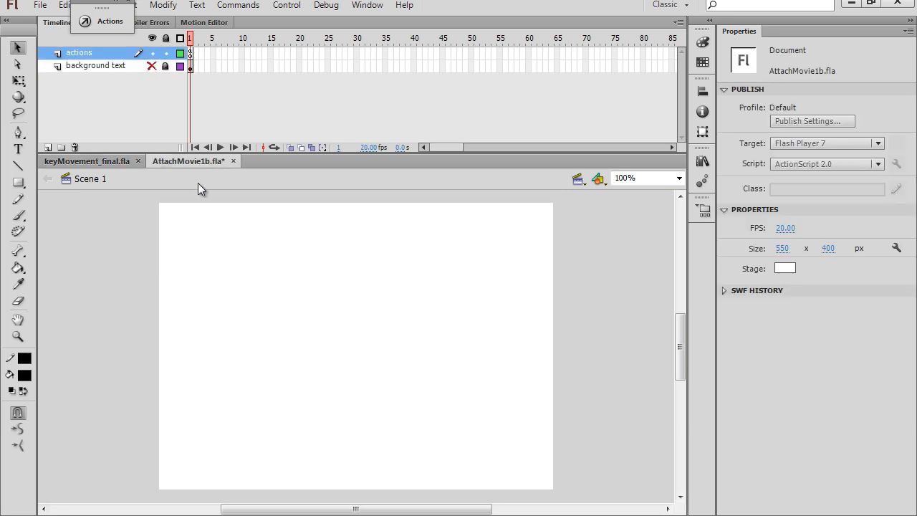
pyautogui.click(96, 66)
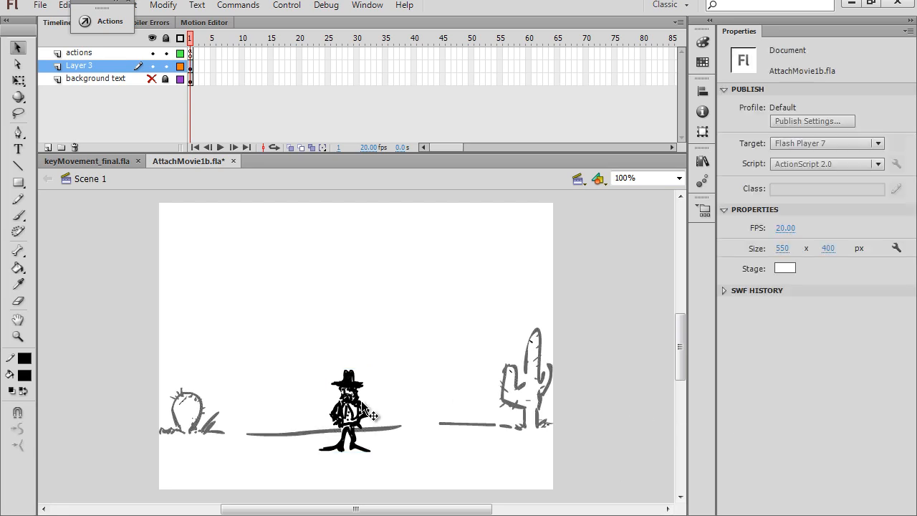
pyautogui.click(344, 410)
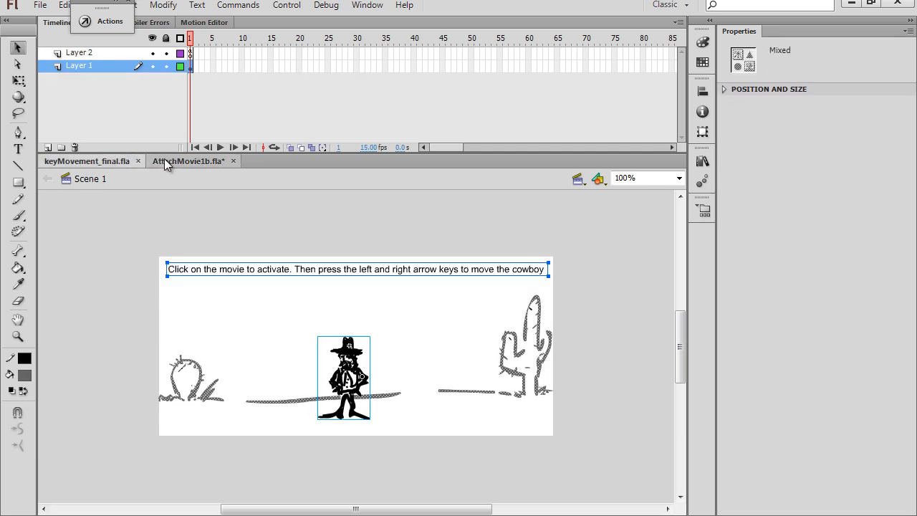
# - Check mc-cowboy appears in both libraries, then select frame 1 of the actions layer
pyautogui.click(344, 375)
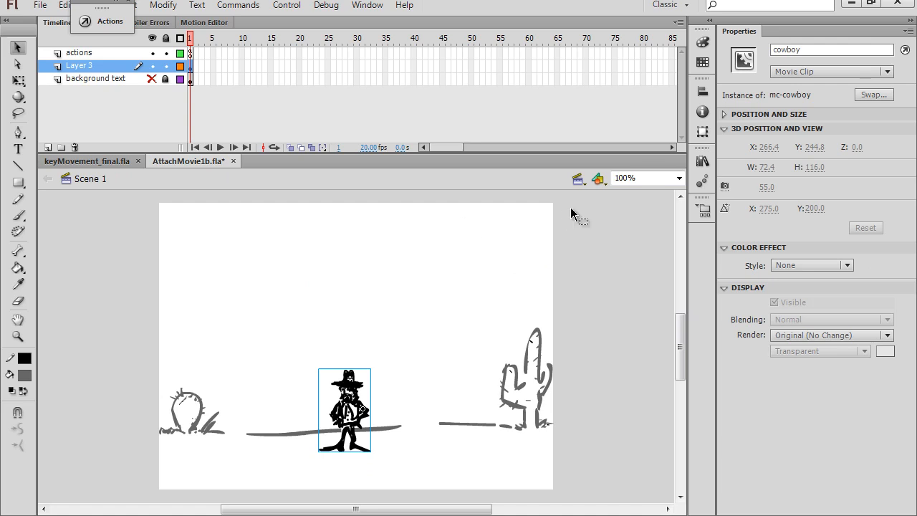
pyautogui.moveTo(467, 314)
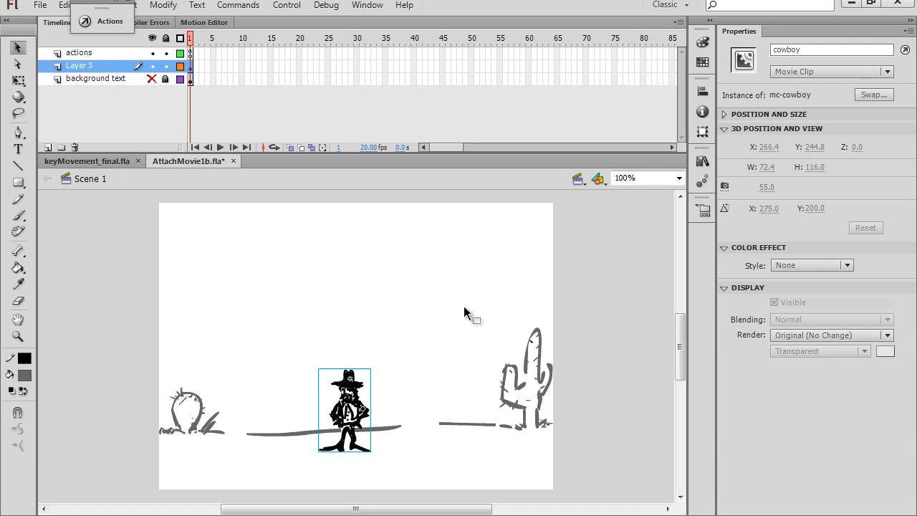
pyautogui.moveTo(672, 209)
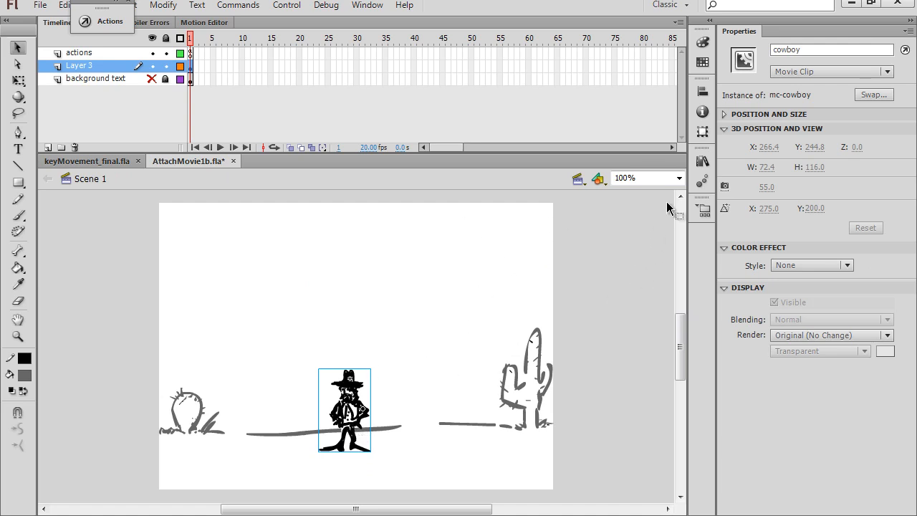
pyautogui.moveTo(93, 179)
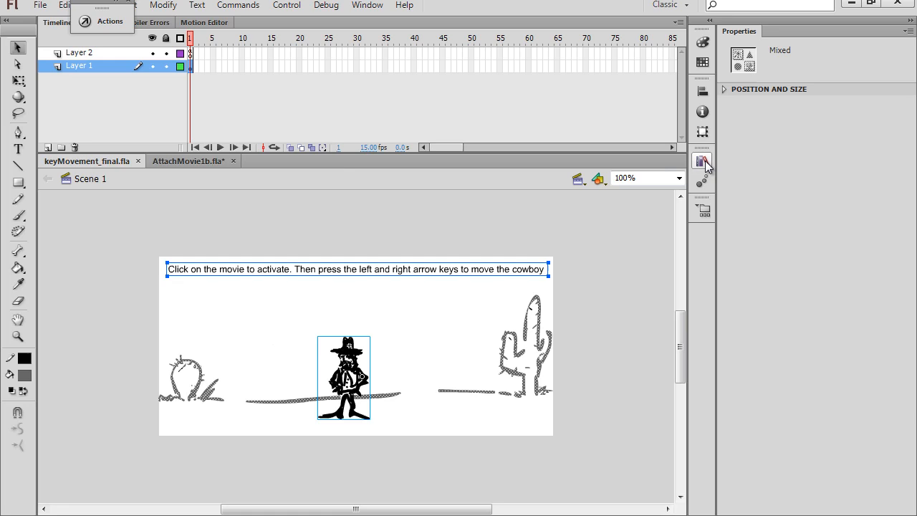
pyautogui.click(702, 160)
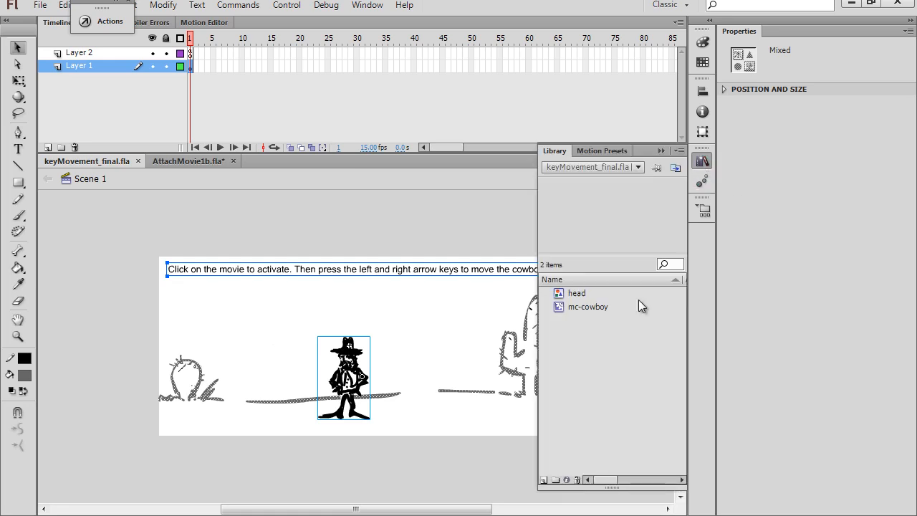
pyautogui.moveTo(525, 321)
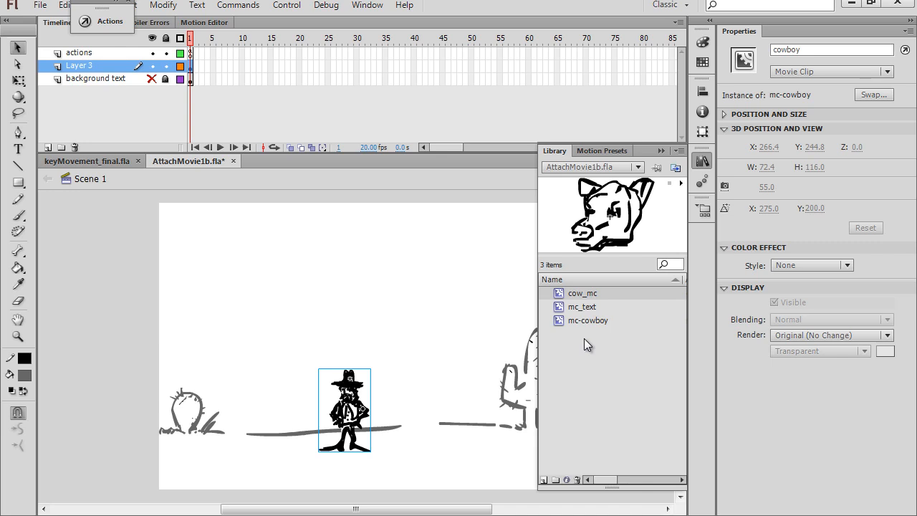
pyautogui.moveTo(578, 347)
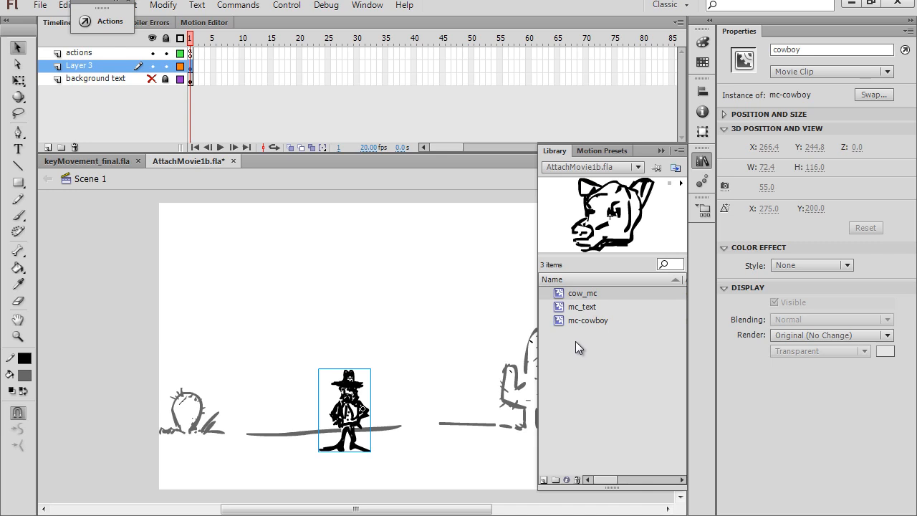
pyautogui.moveTo(572, 329)
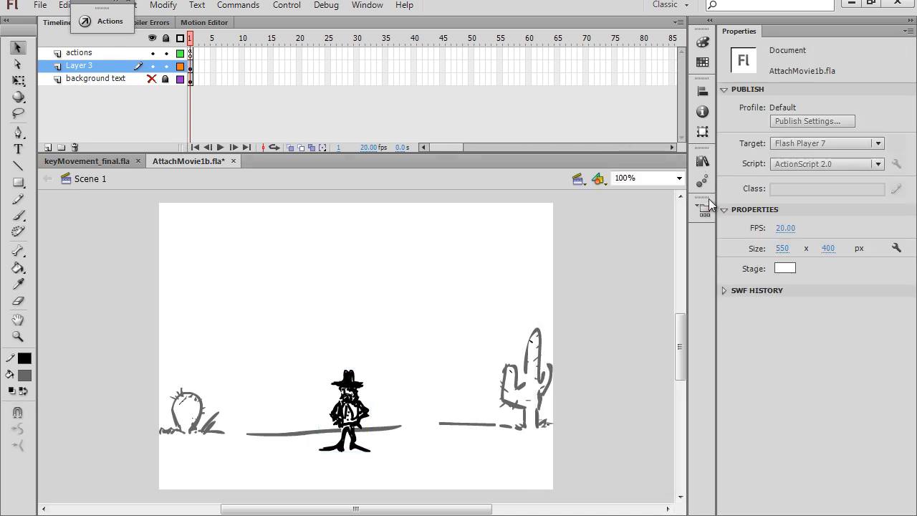
pyautogui.click(702, 160)
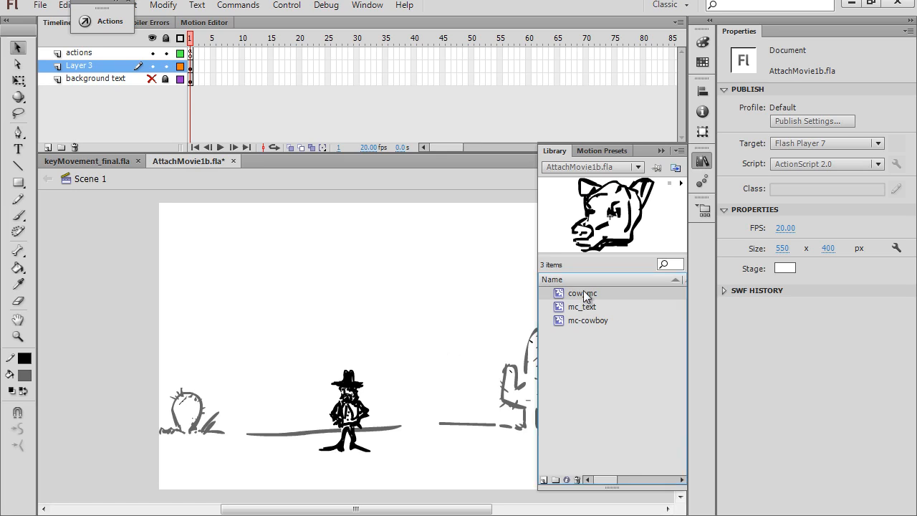
pyautogui.click(582, 307)
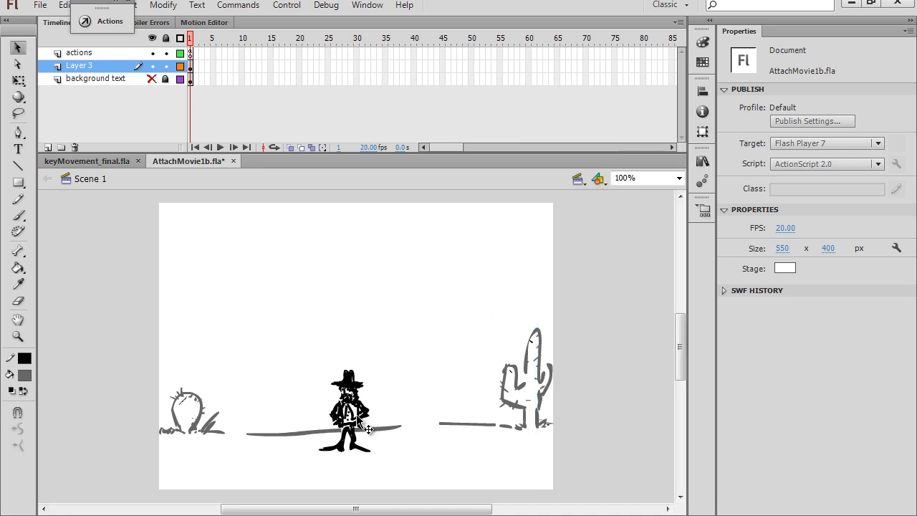
pyautogui.click(346, 413)
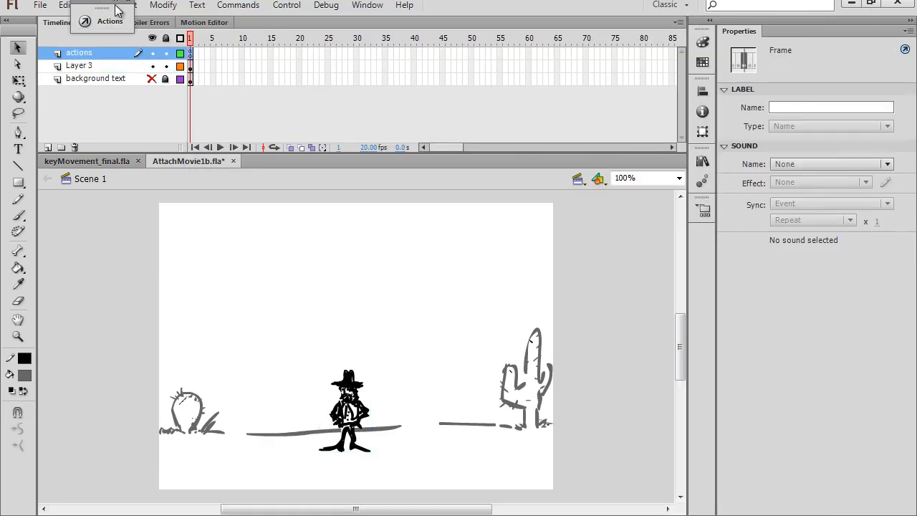
# - Paste the cowboy movement script, starting var depthLevel = 1000;, above the cow code
pyautogui.click(109, 20)
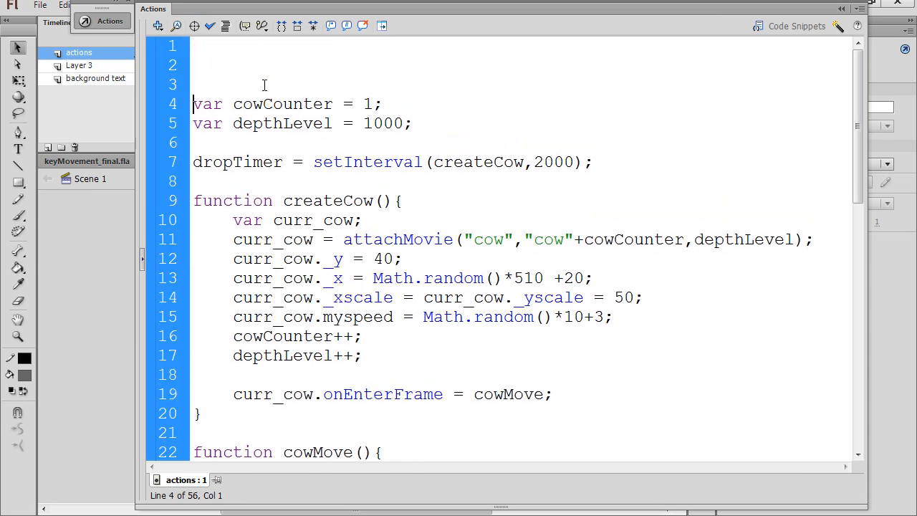
pyautogui.click(193, 45)
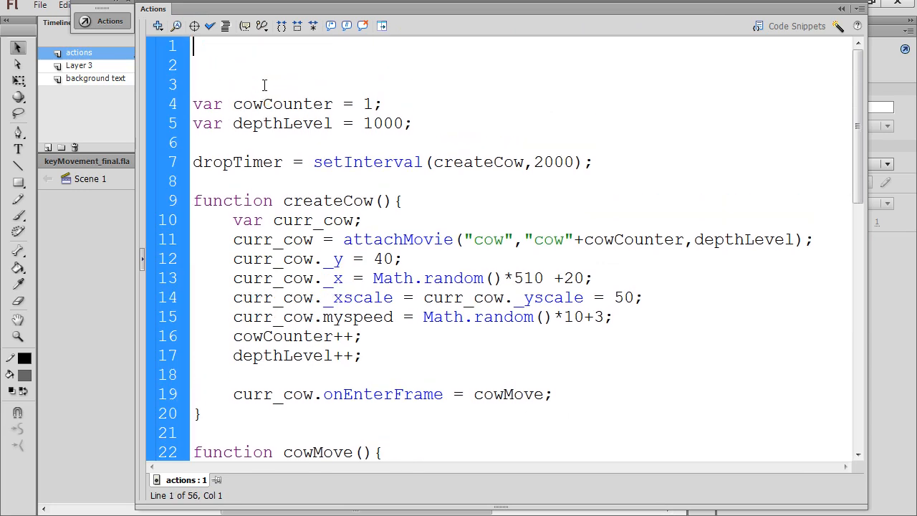
pyautogui.scroll(-3)
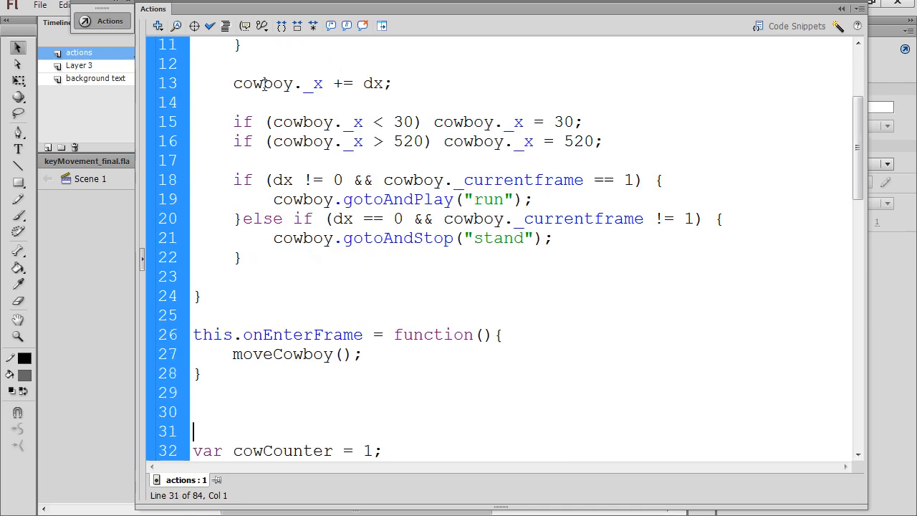
pyautogui.write('var depthLevel = 1000;')
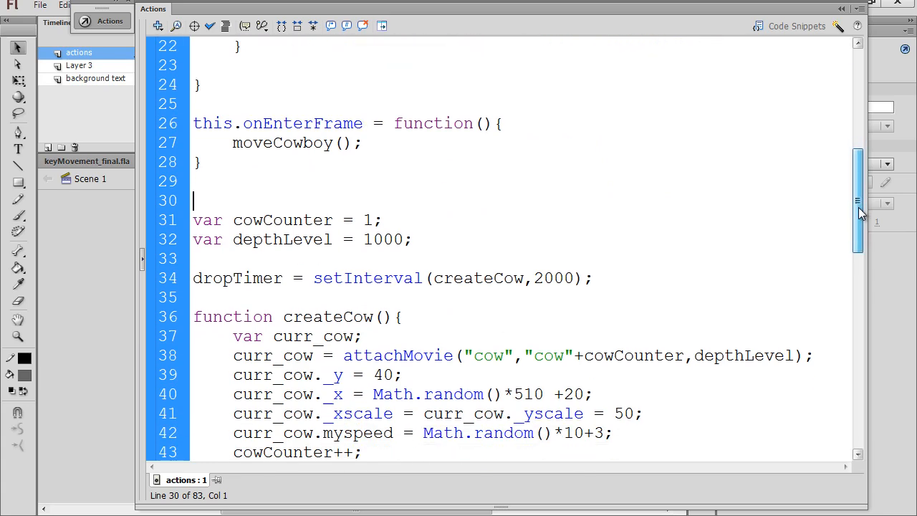
pyautogui.scroll(-3)
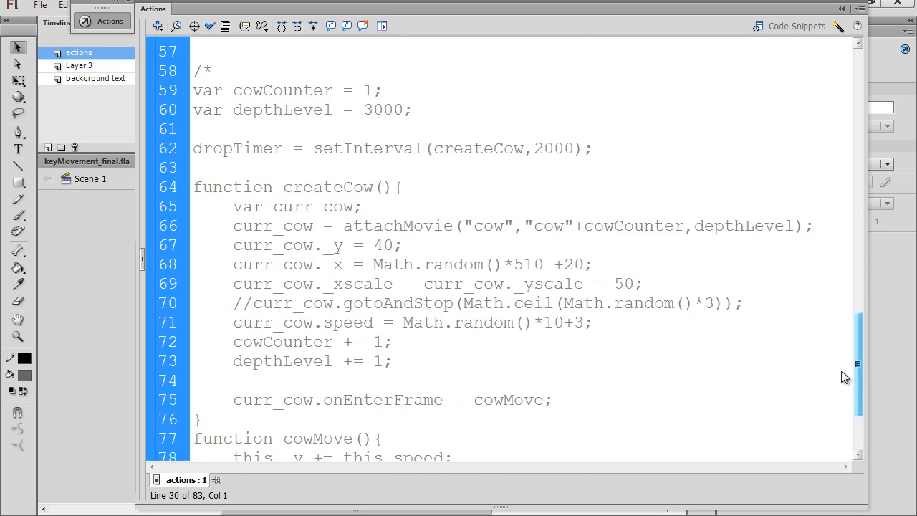